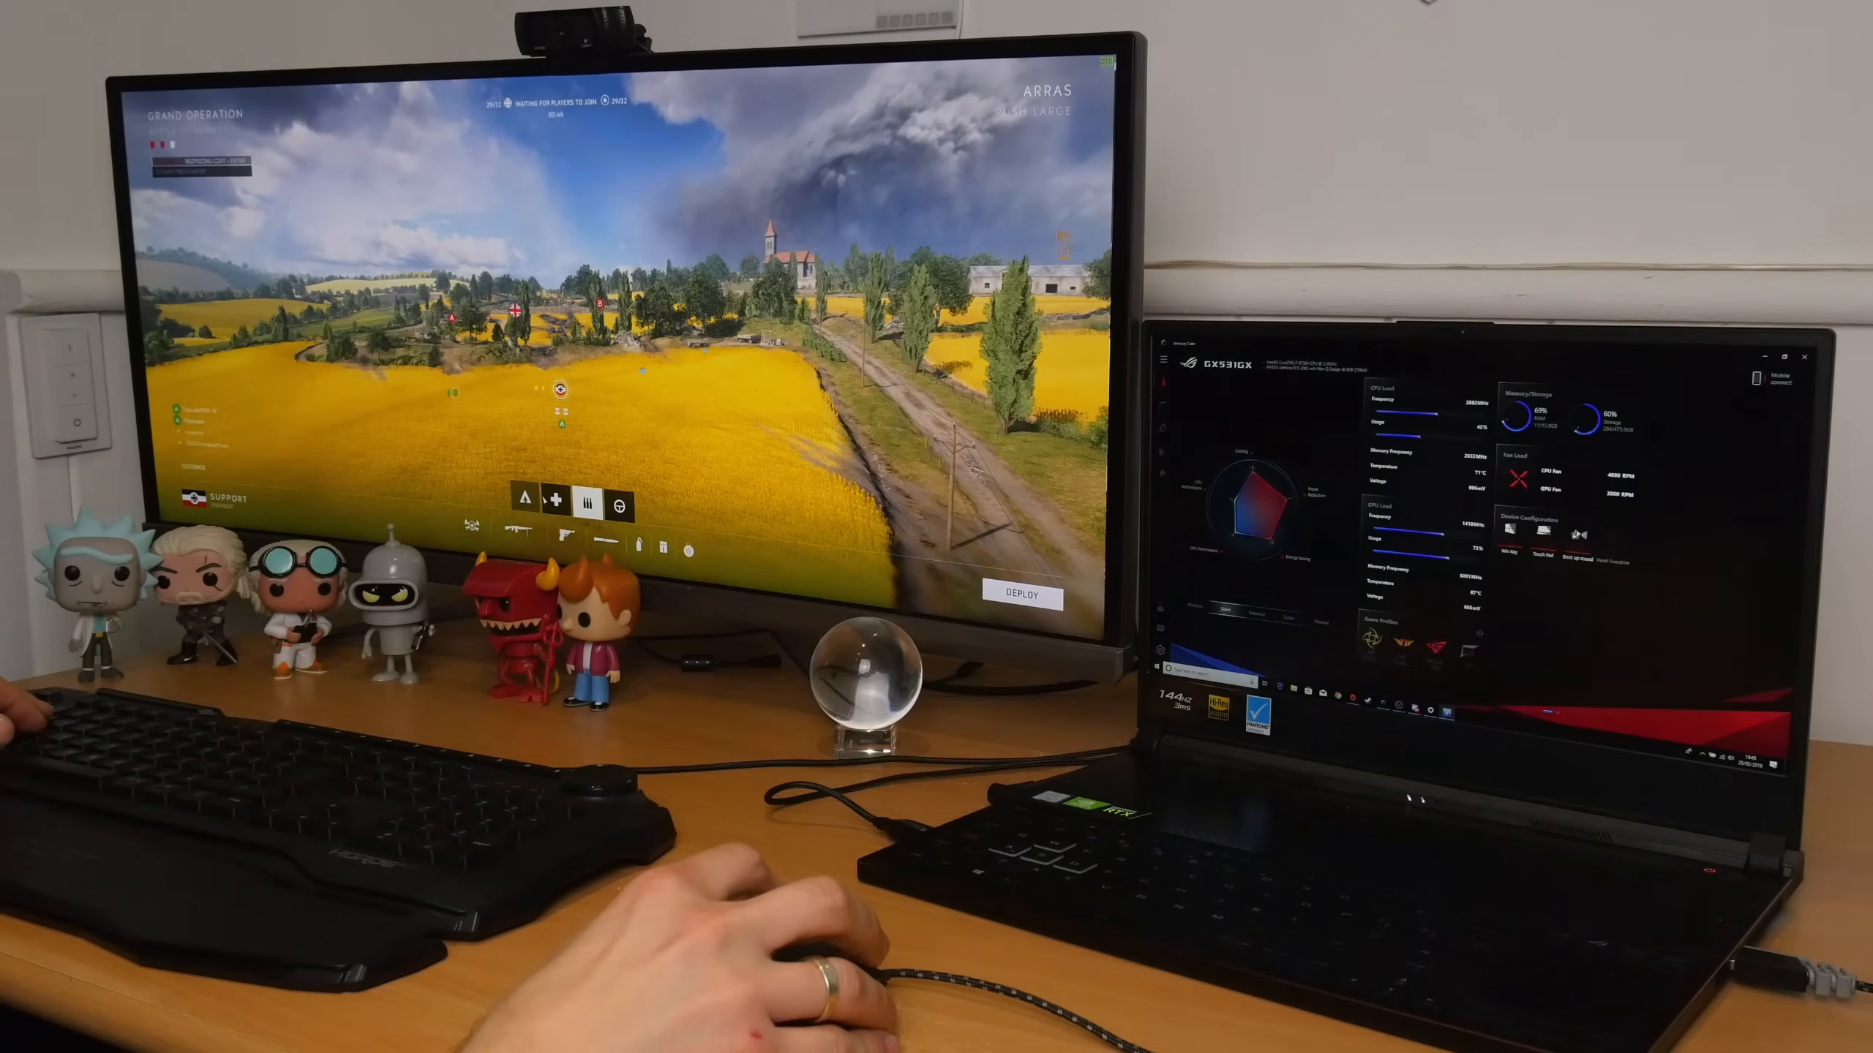
Show Battlefield V's advanced video settings: DX12 and DLSS on, 200 fps limit, ultra textures.
left_click(1021, 597)
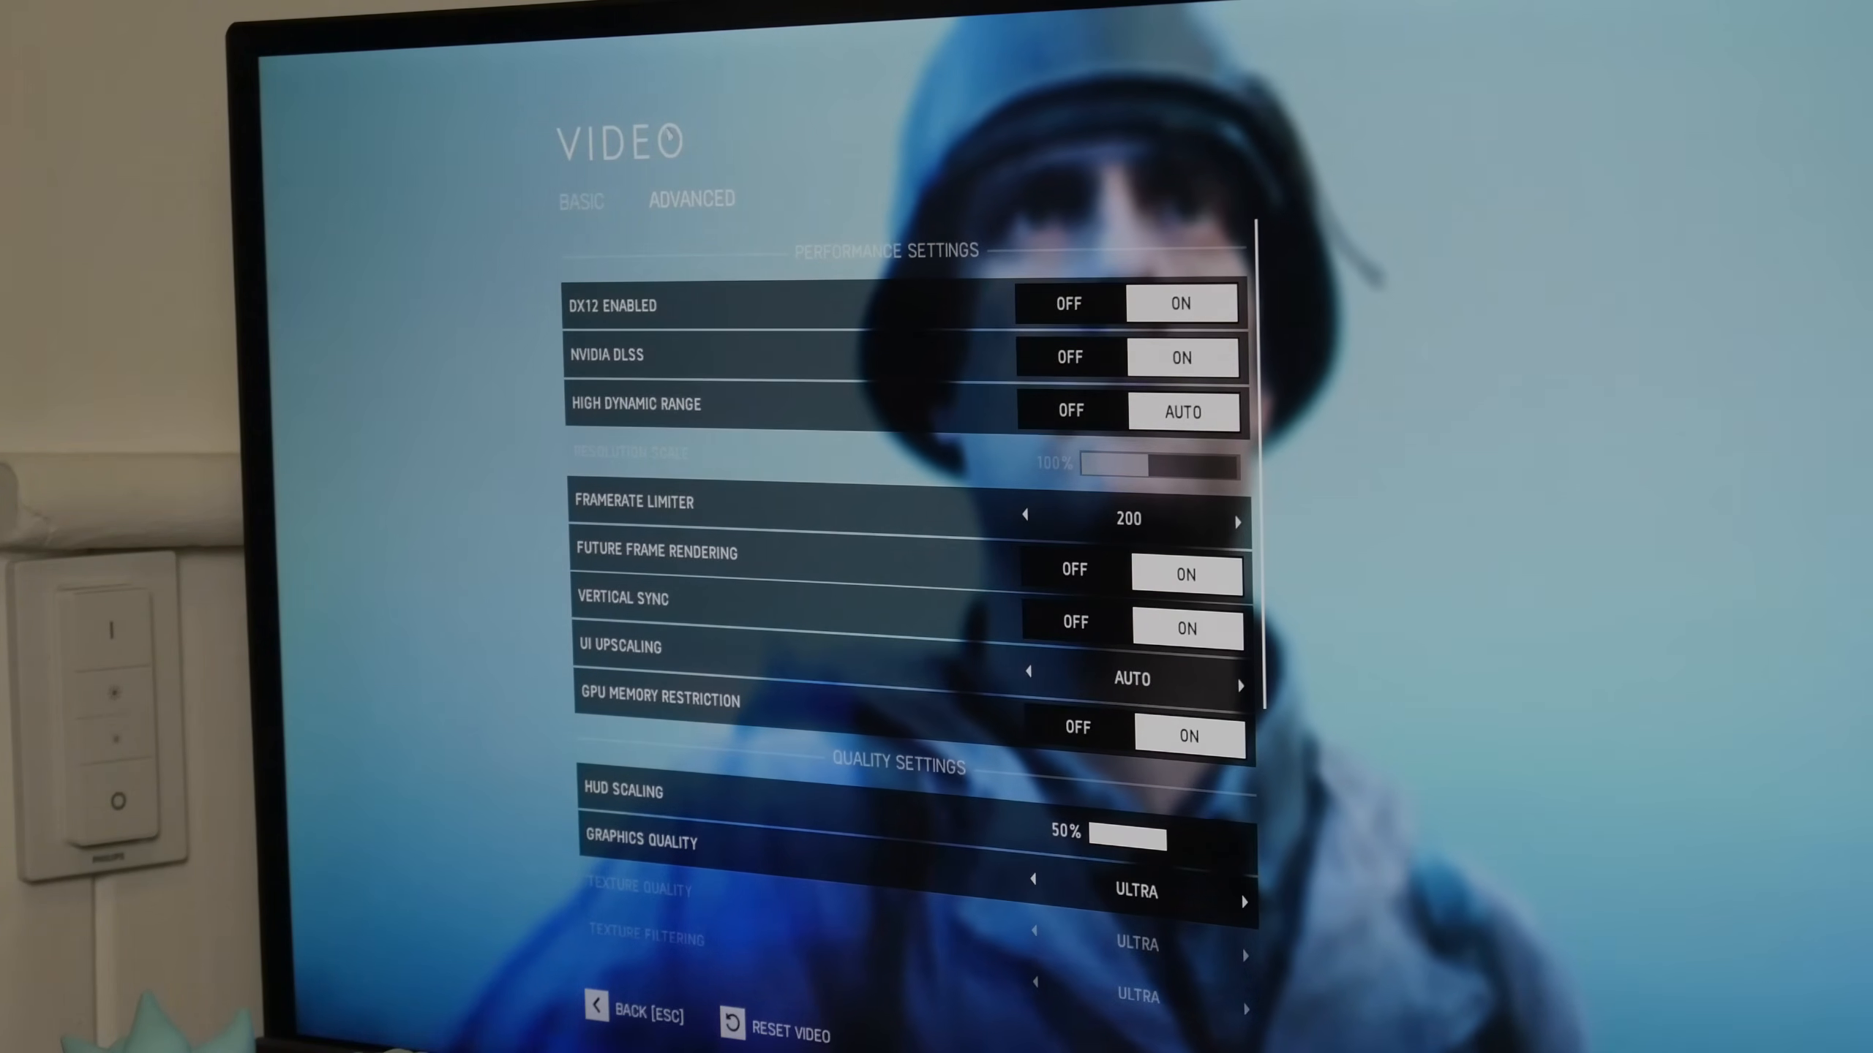
left_click(580, 200)
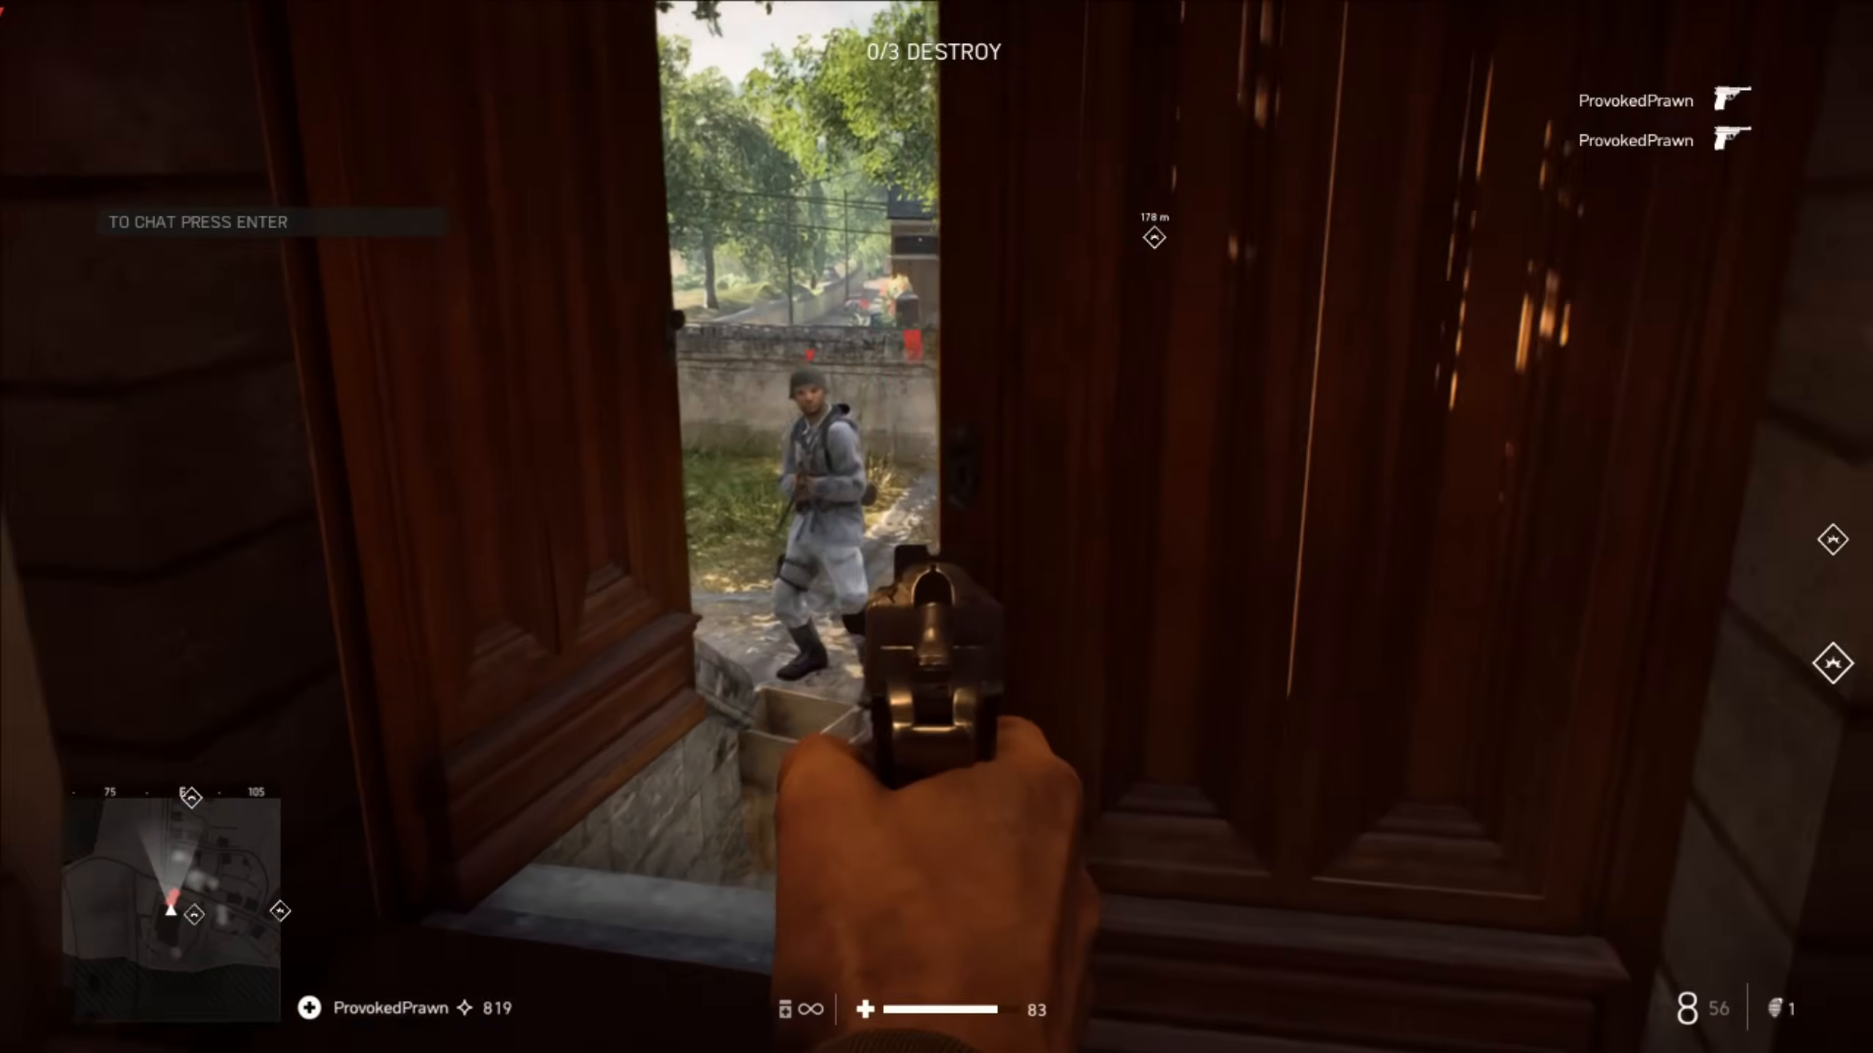
left_click(937, 526)
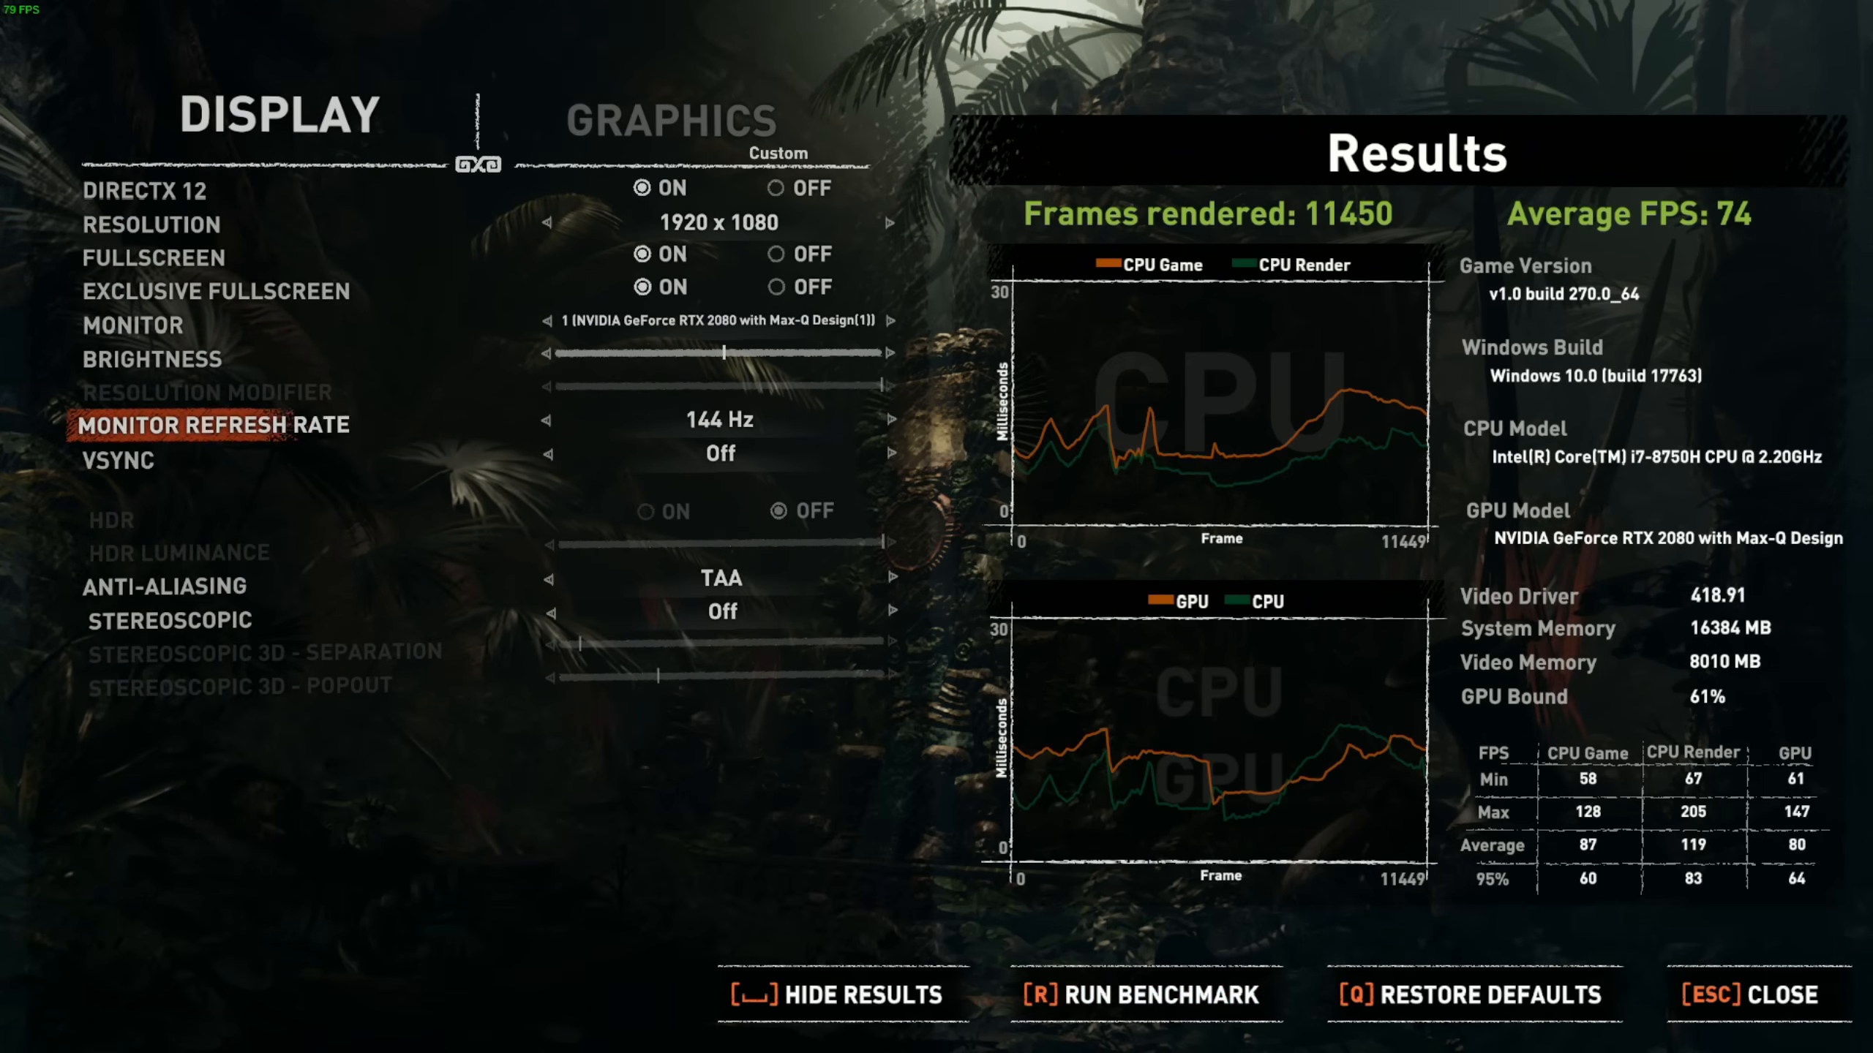
Display the Tomb Raider benchmark results: 74 FPS average at 1920x1080 on DirectX 12.
left_click(670, 119)
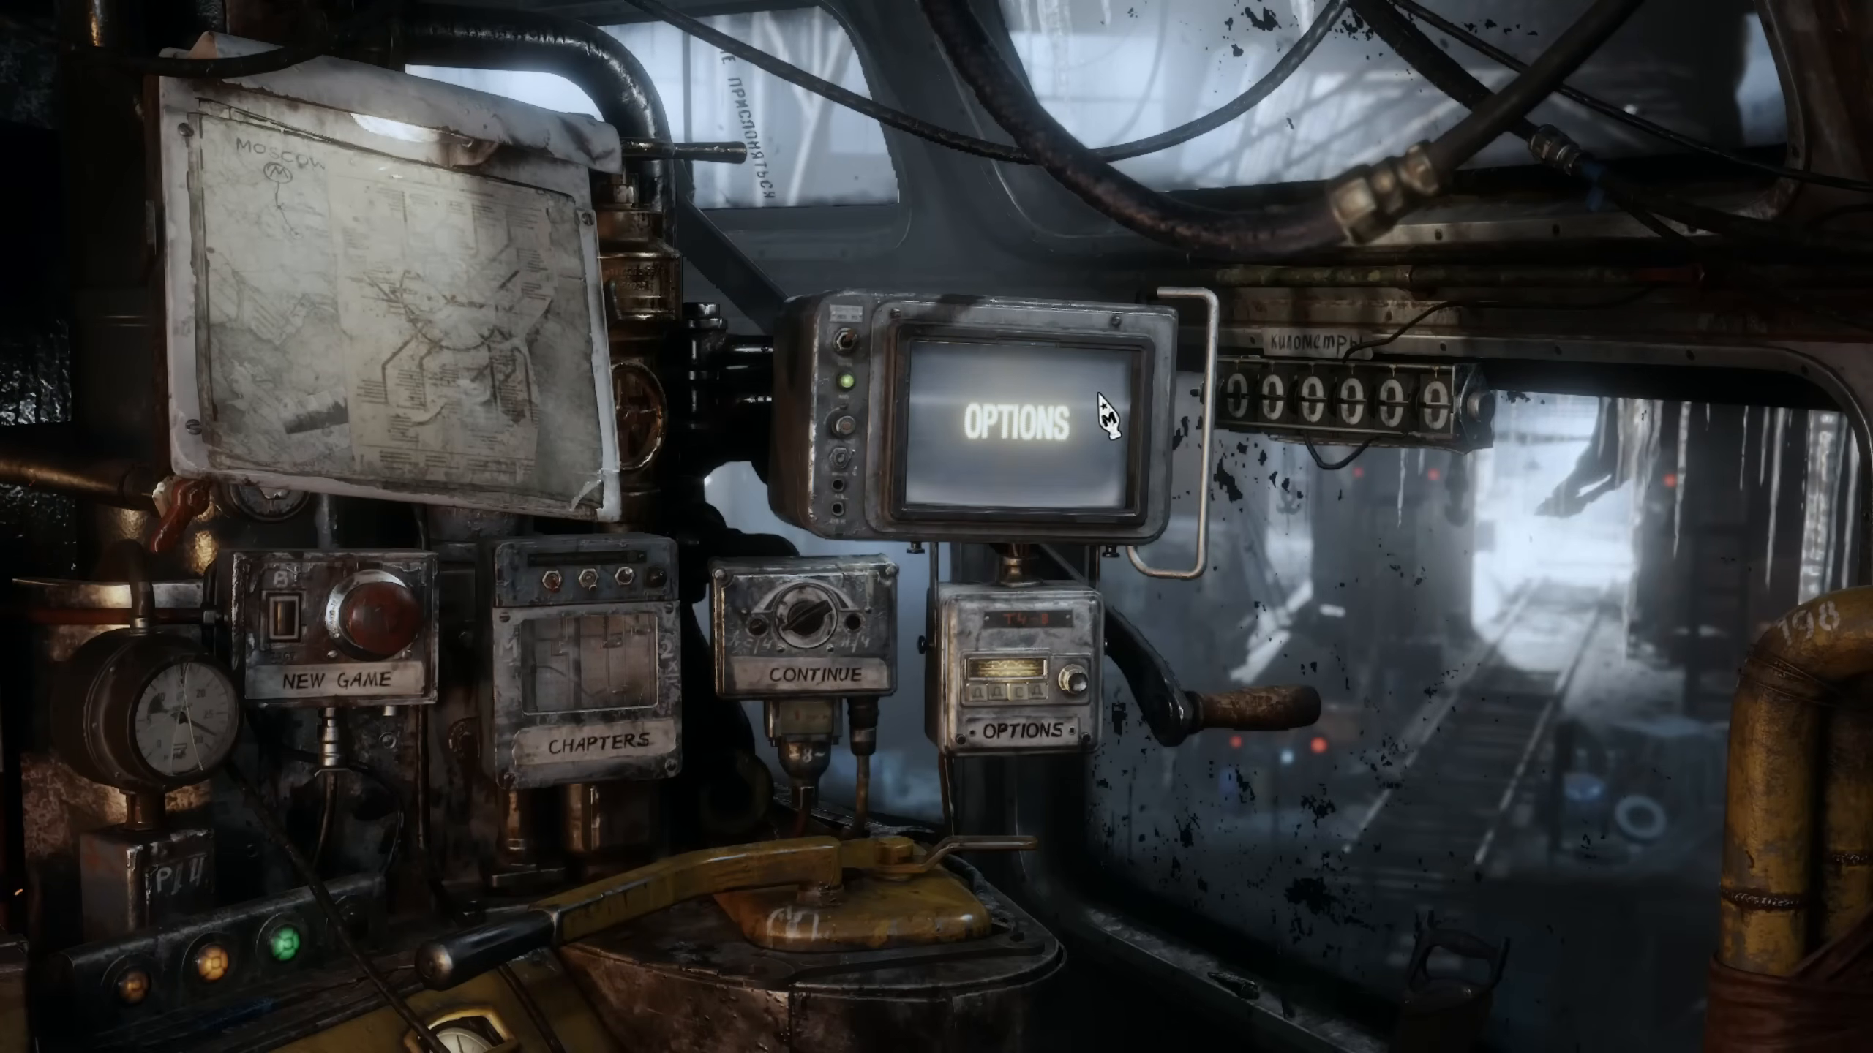
In Metro Exodus video options, turn NVIDIA RTX on, ray tracing to Ultra, and HairWorks on.
left_click(1023, 423)
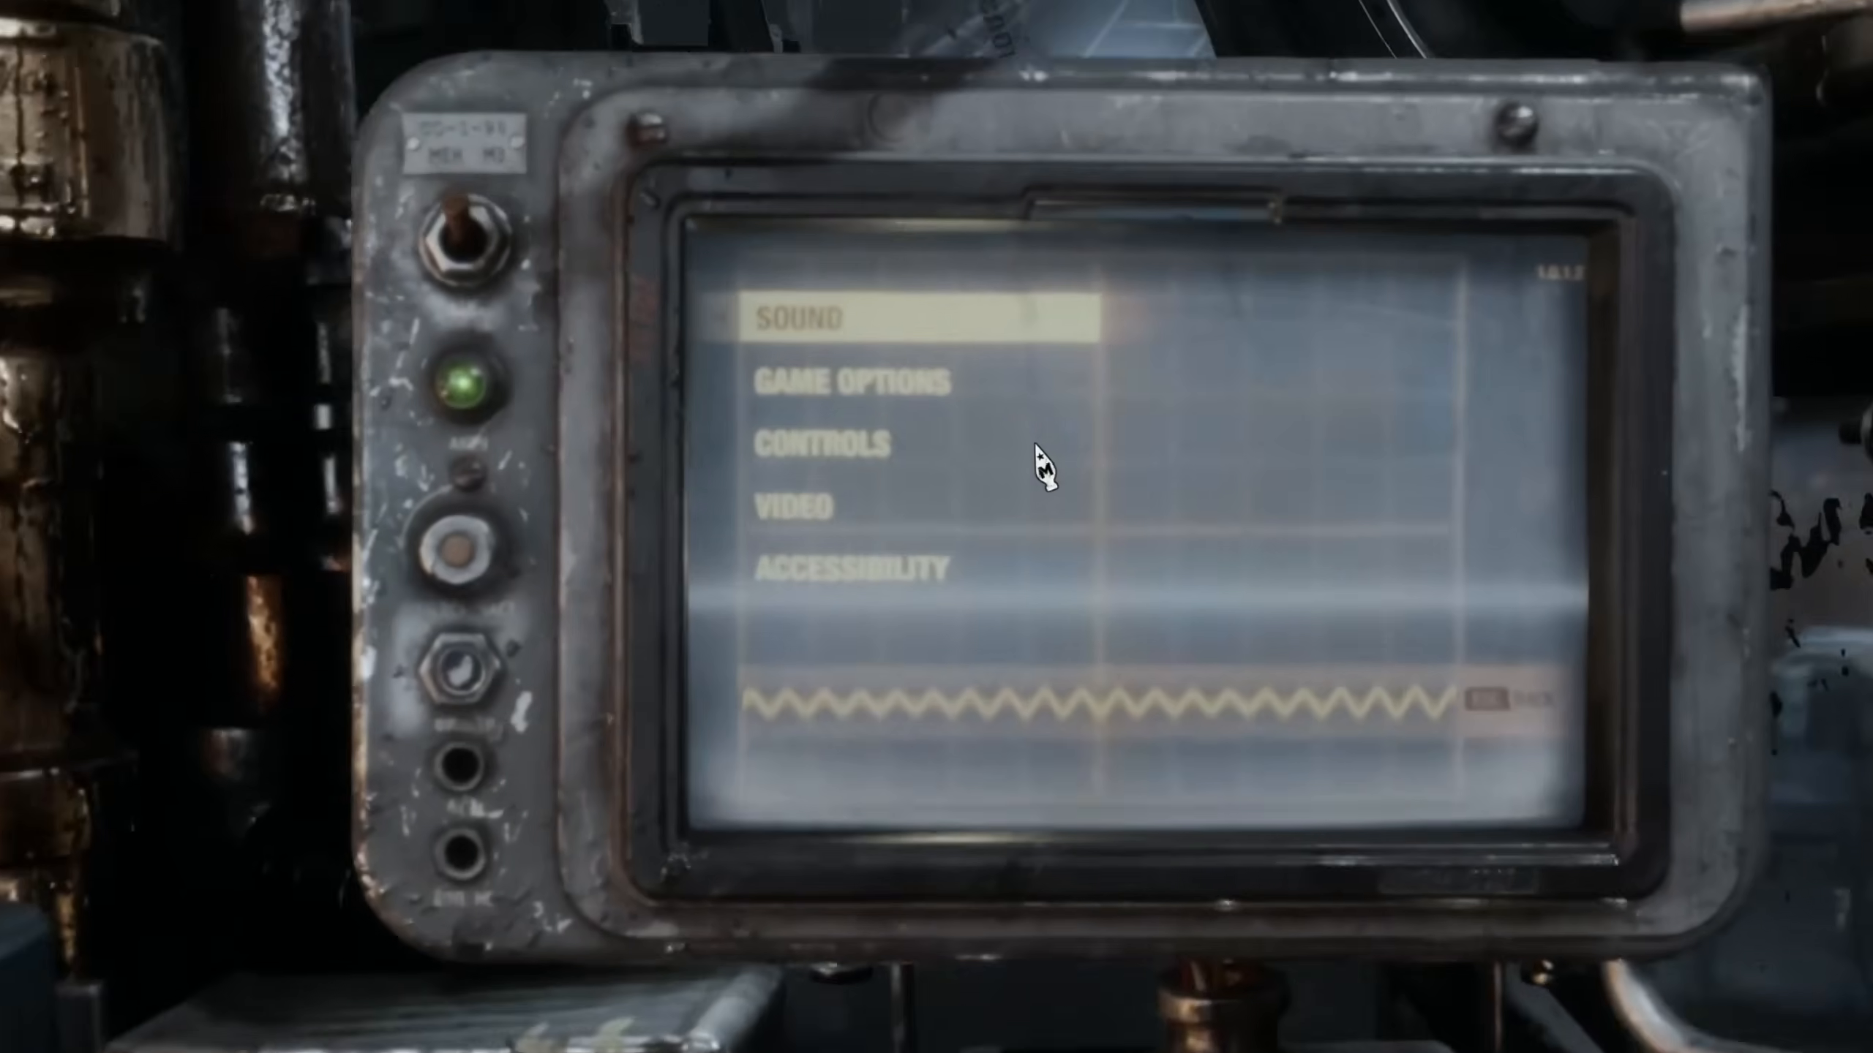
left_click(793, 505)
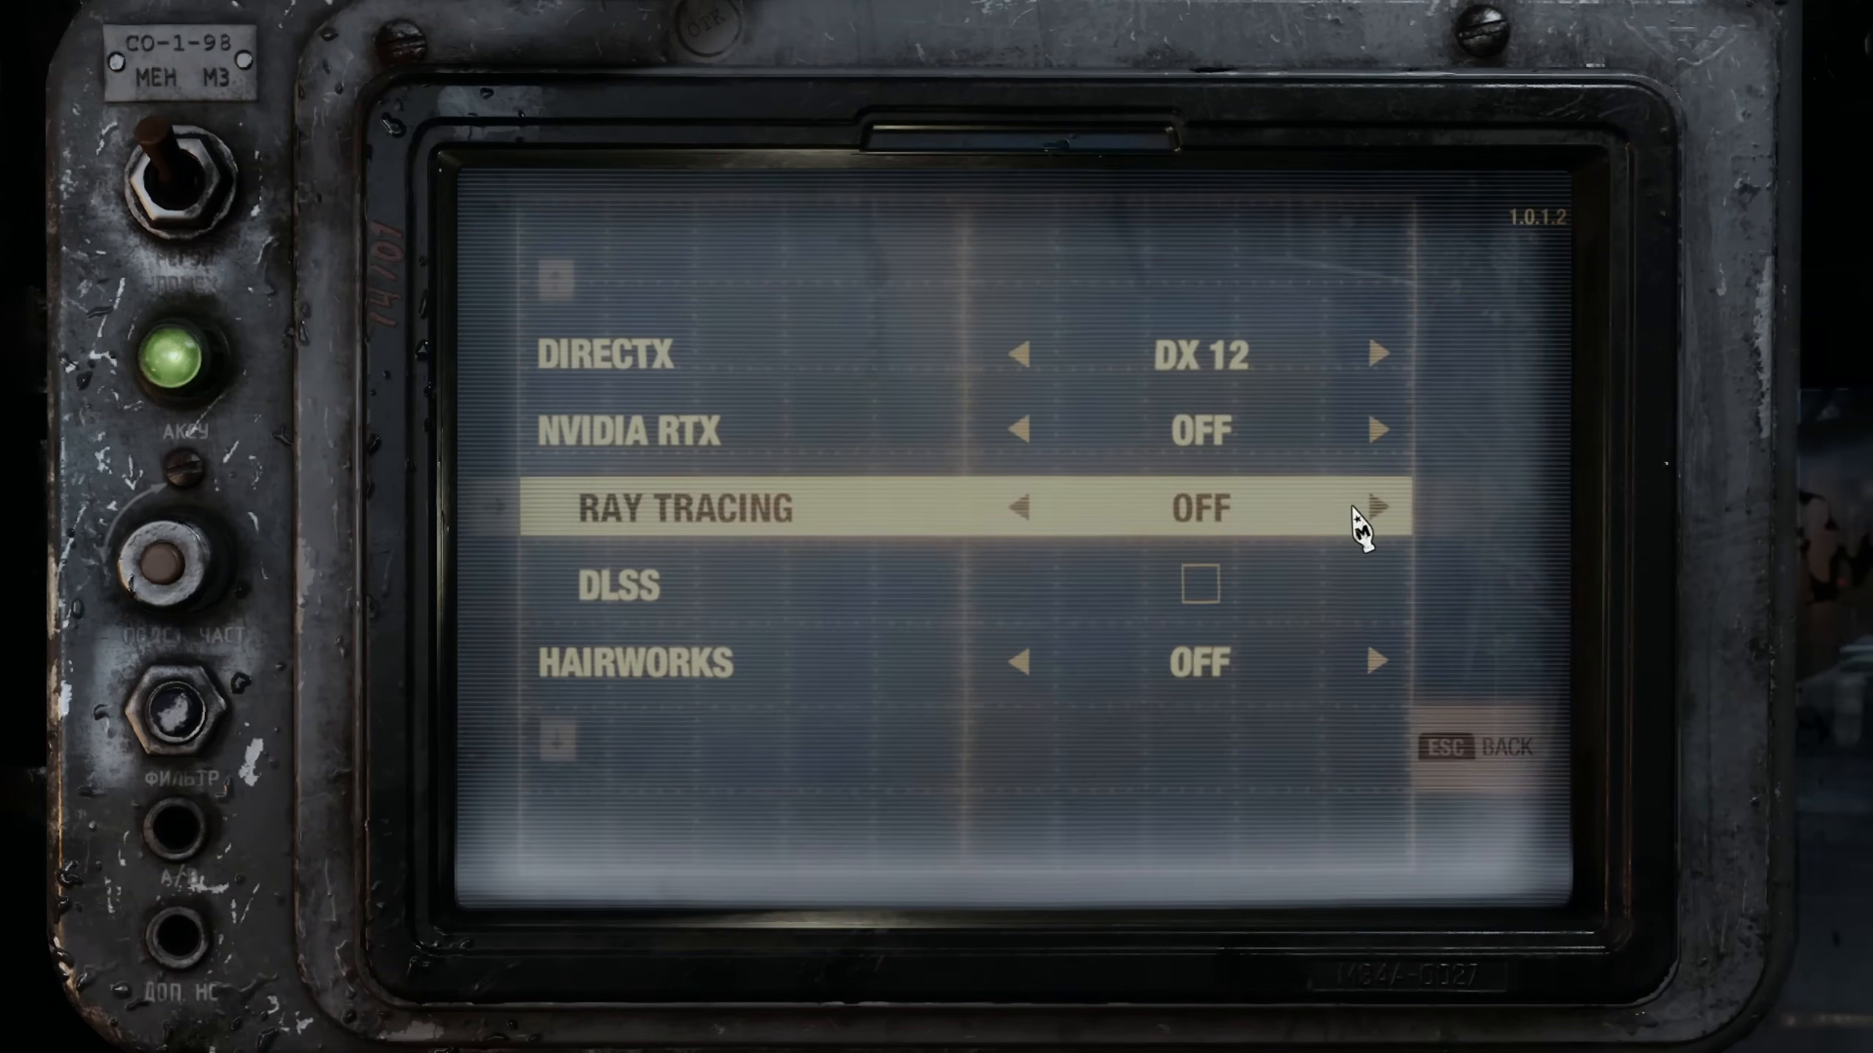
left_click(1377, 431)
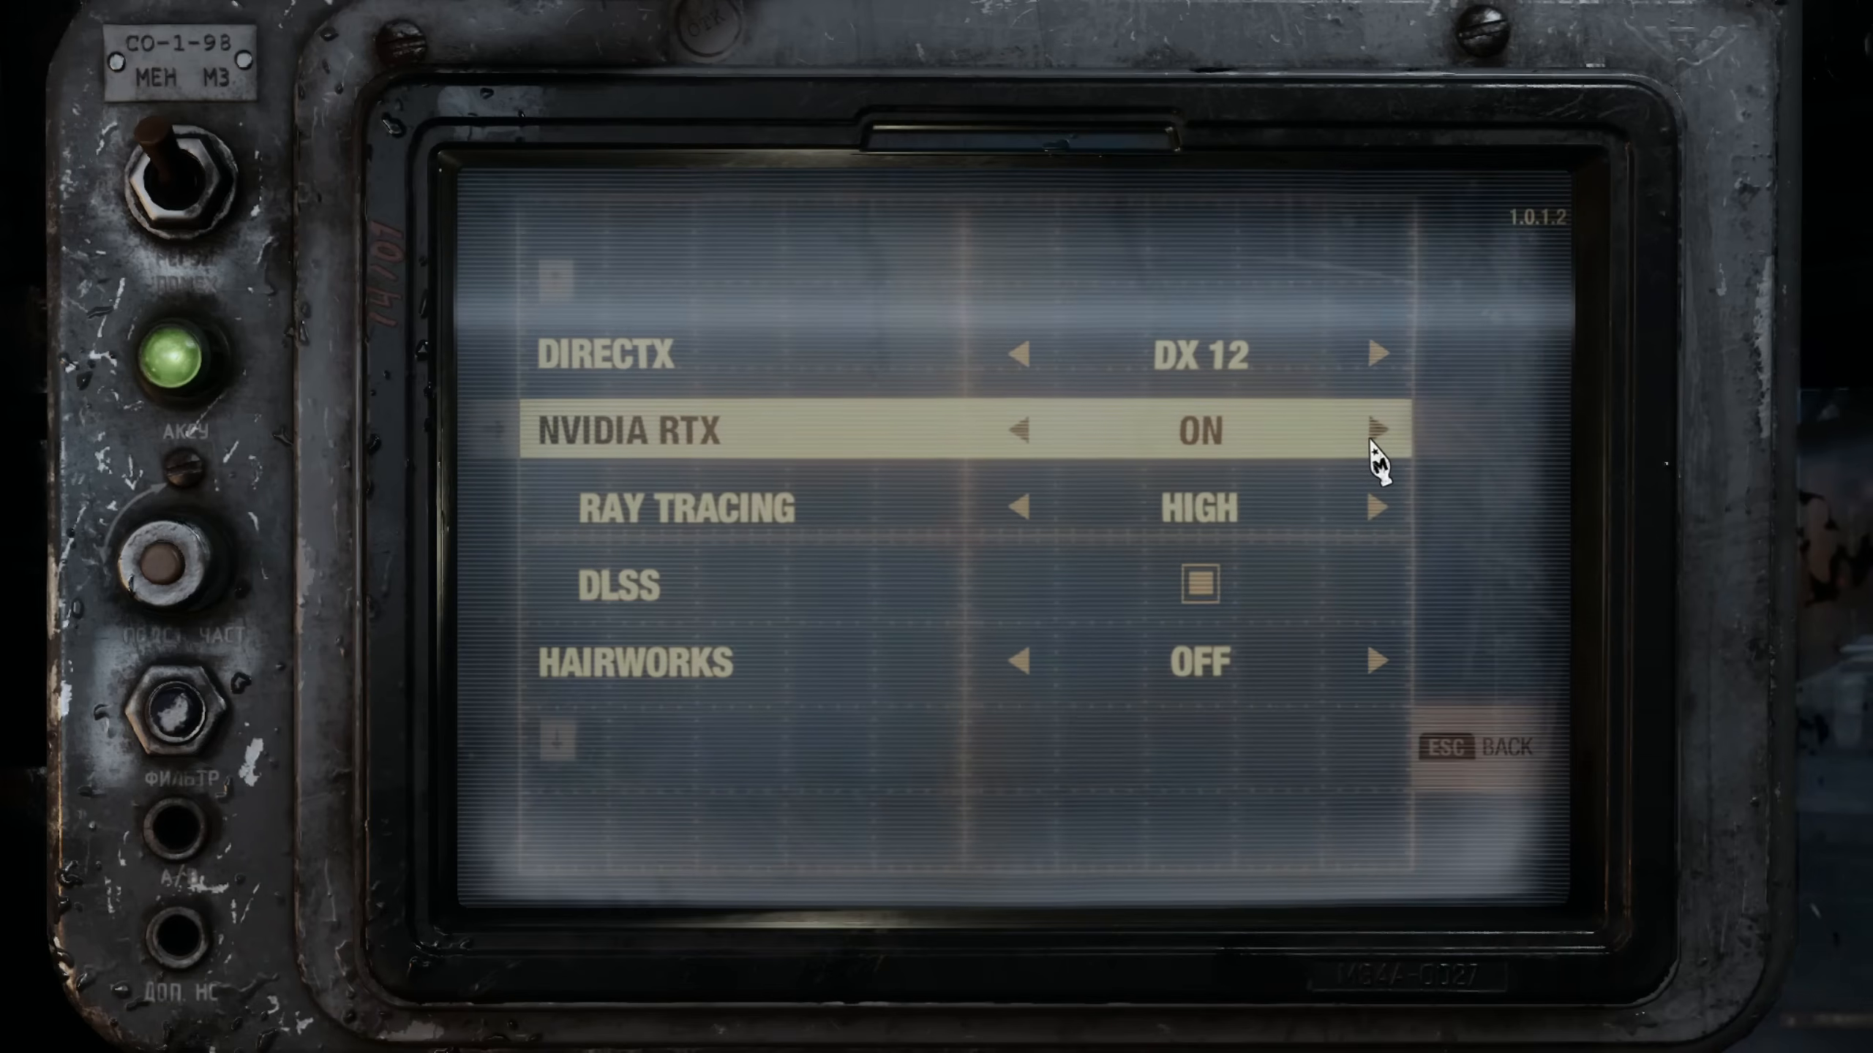
left_click(1378, 508)
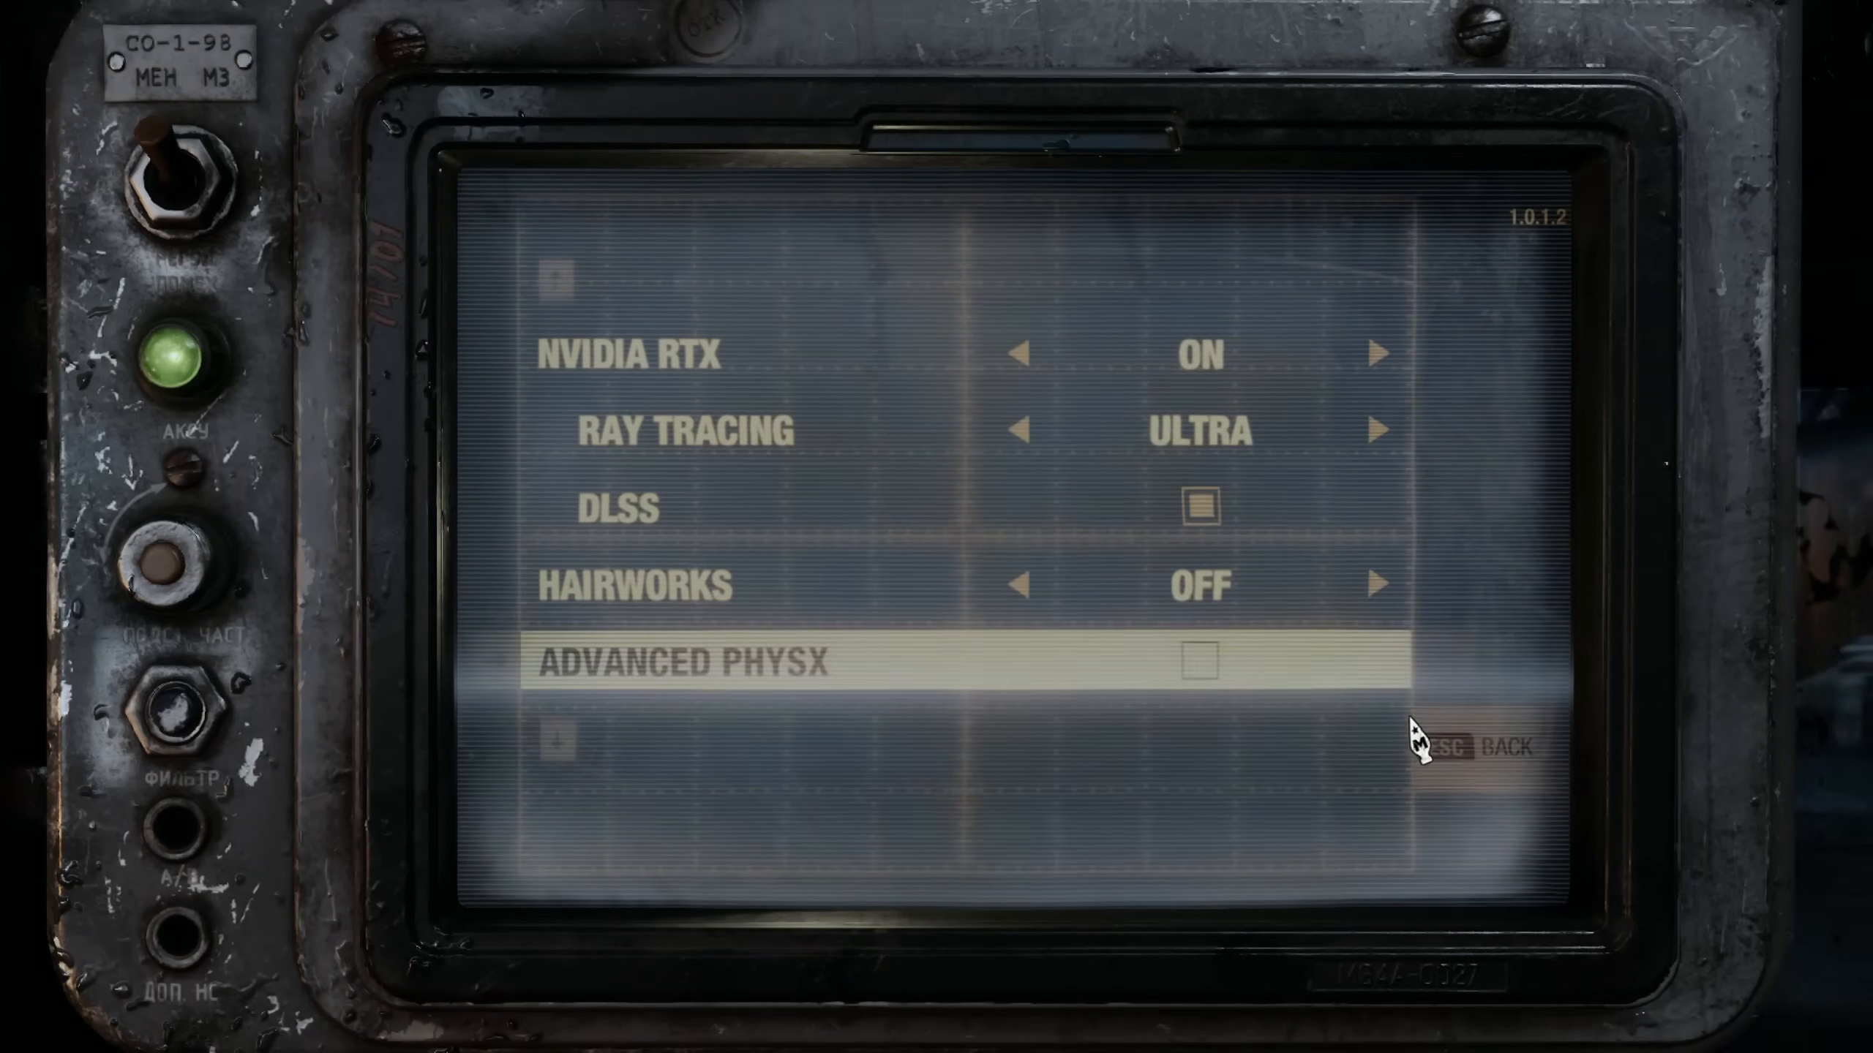
left_click(1375, 585)
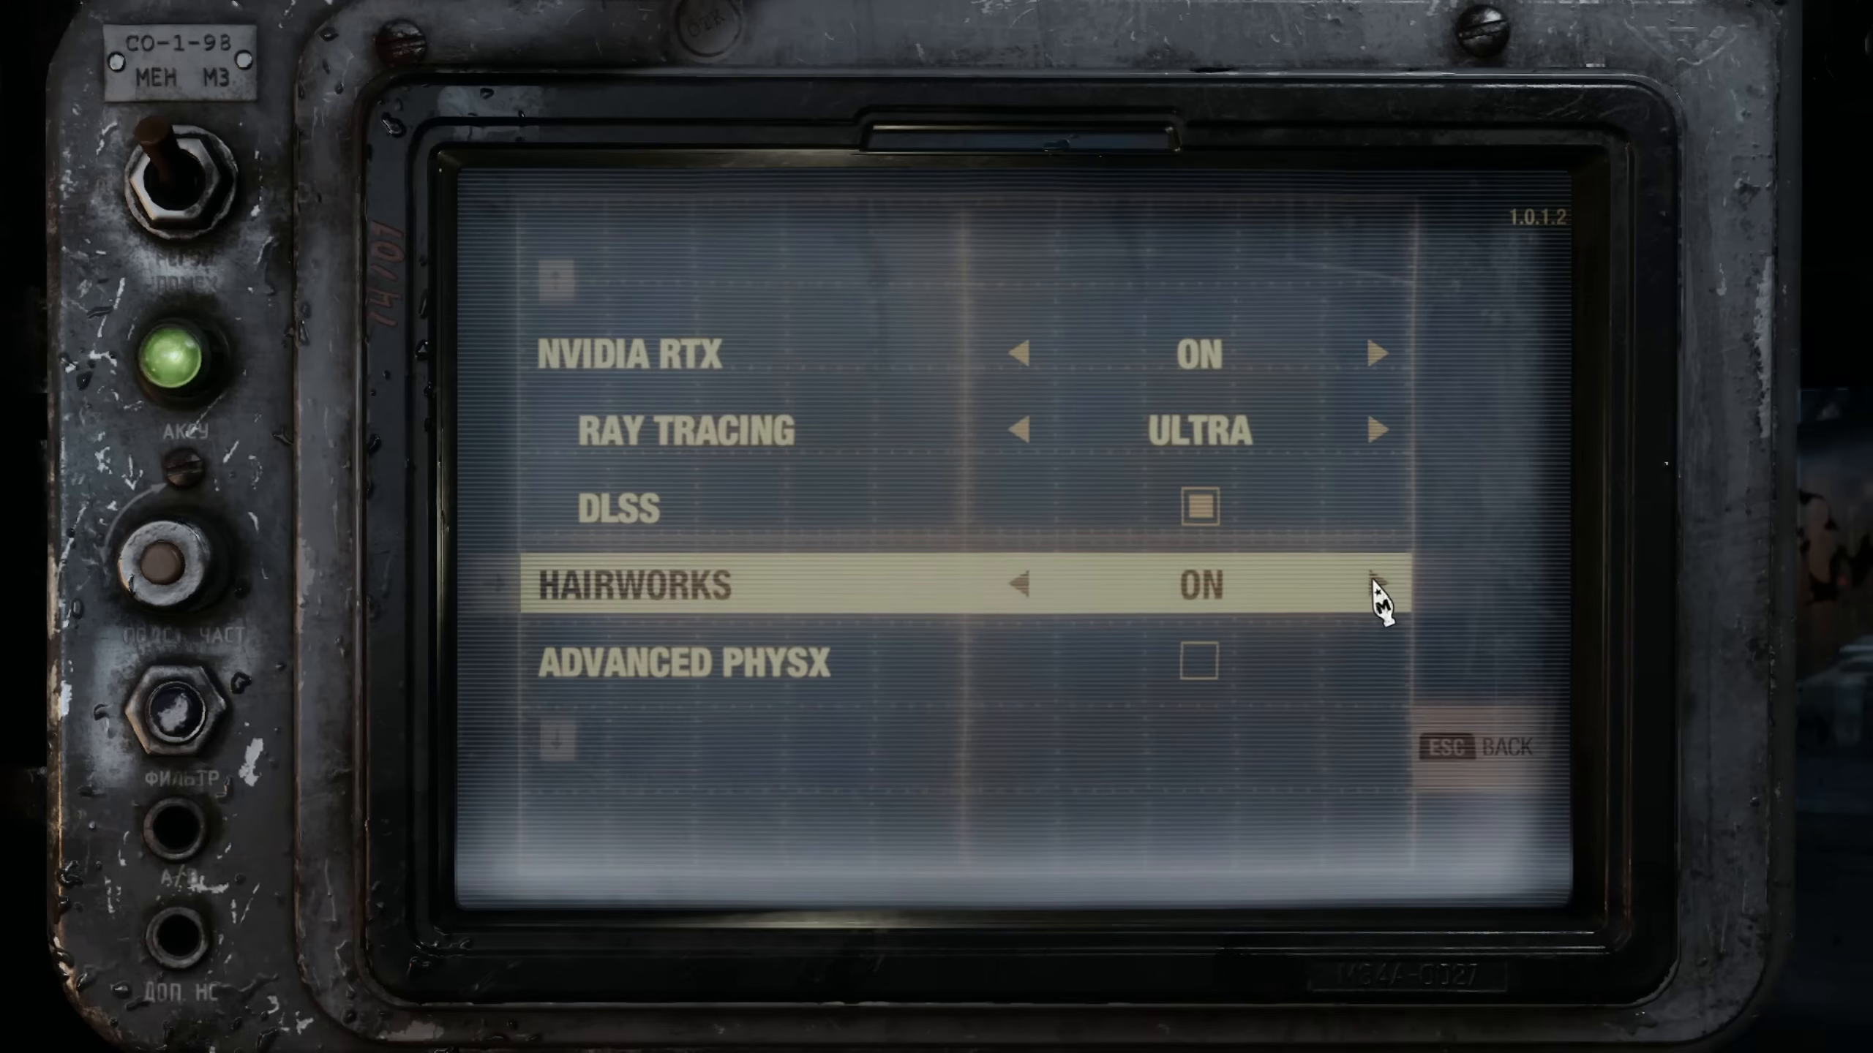
left_click(1374, 585)
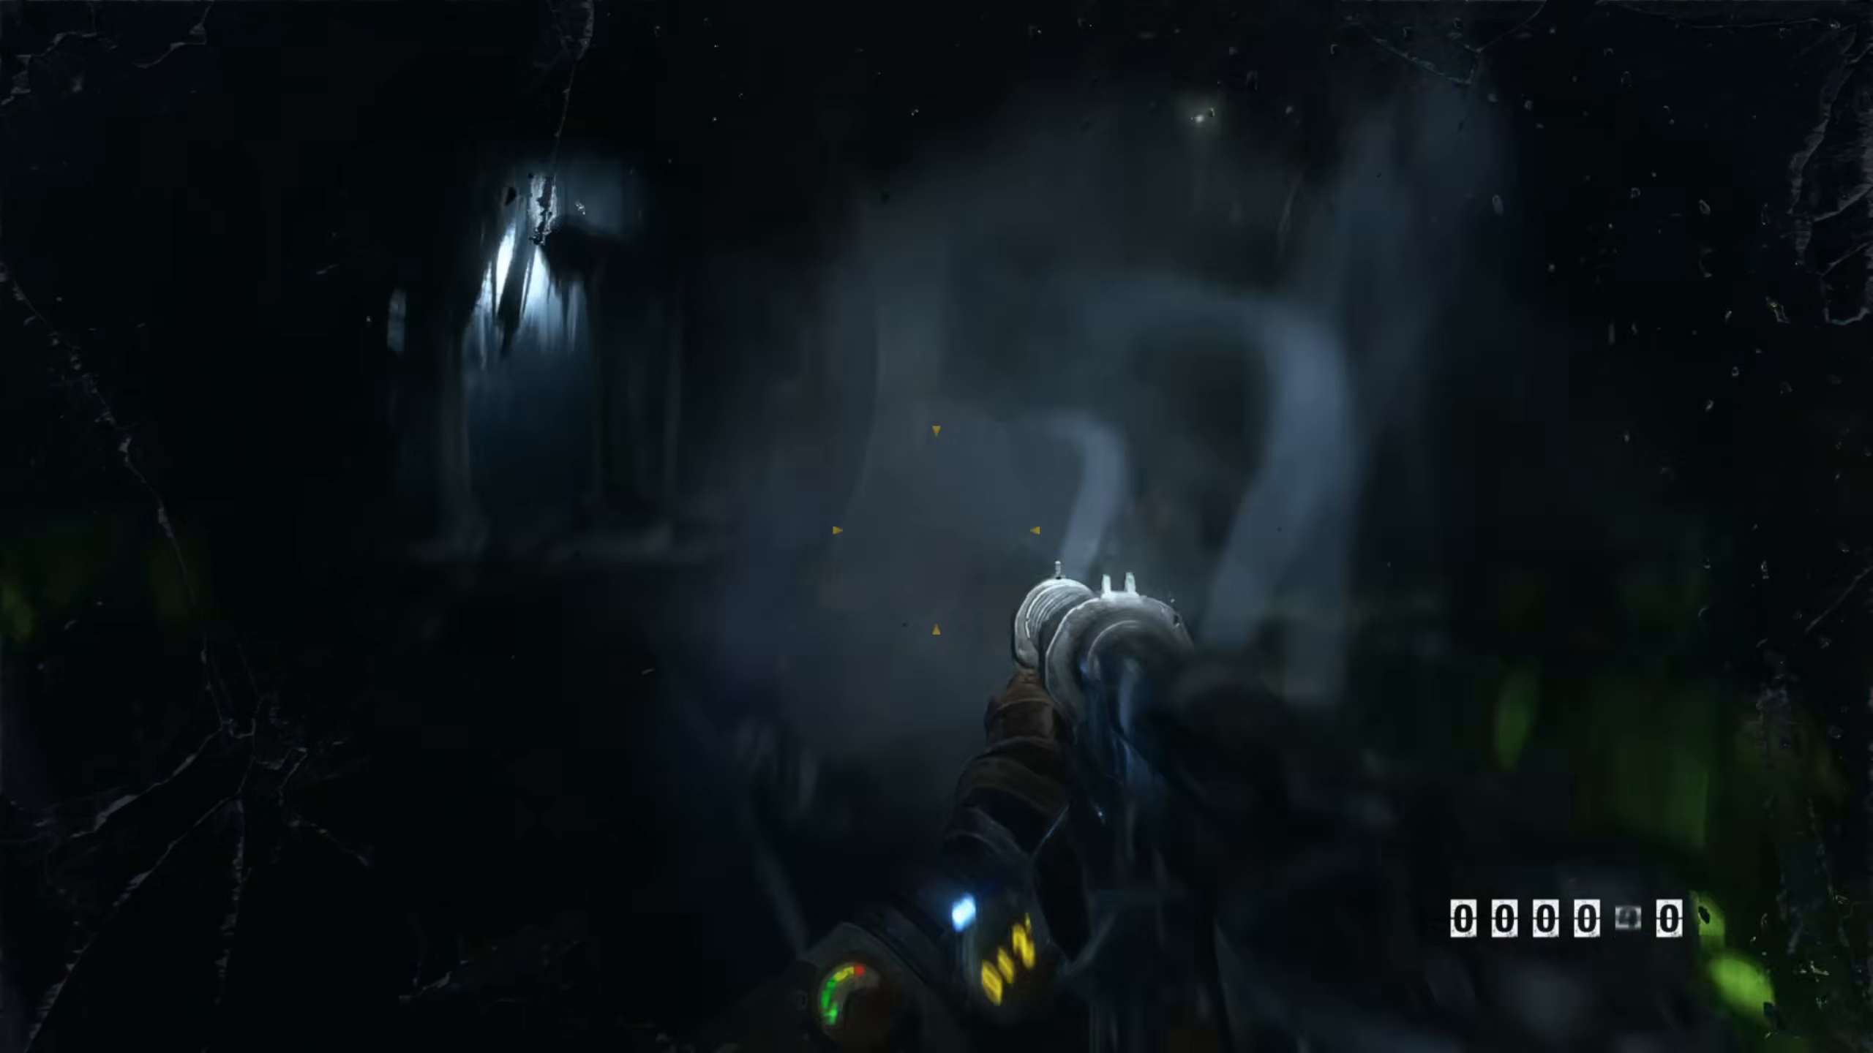
left_click(936, 527)
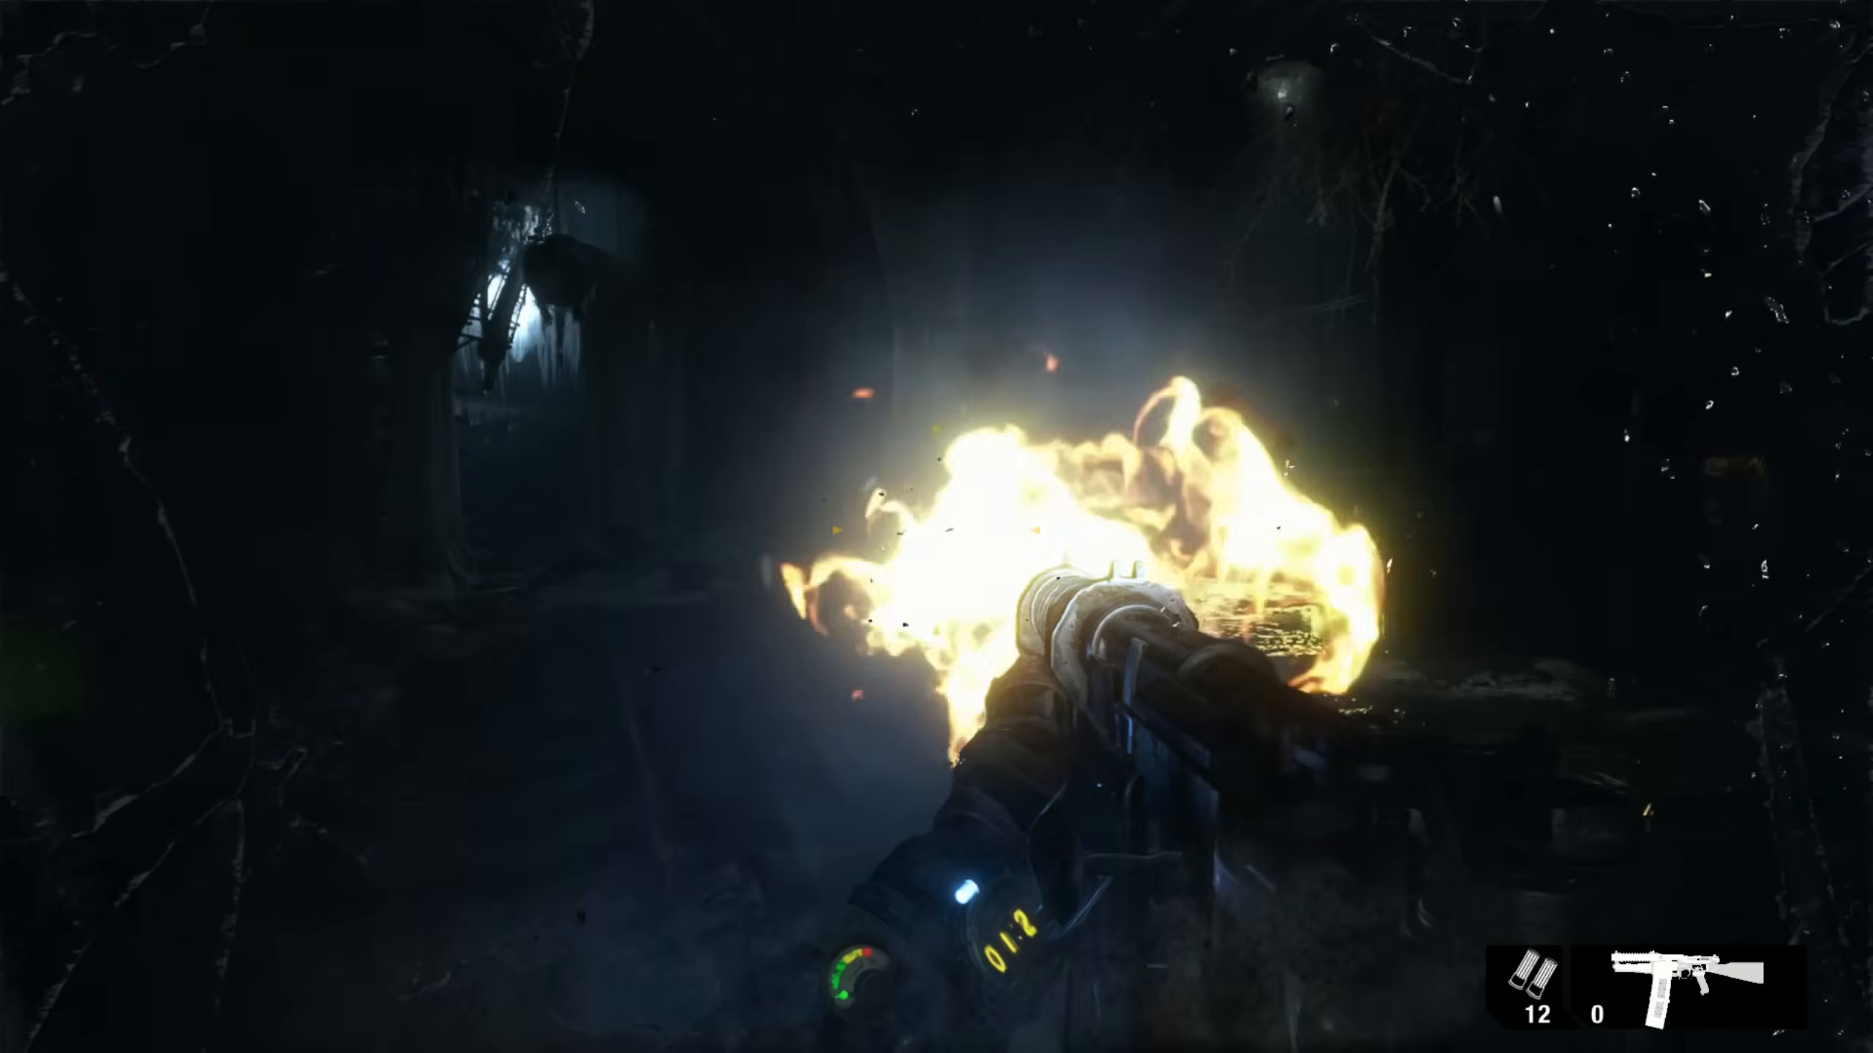